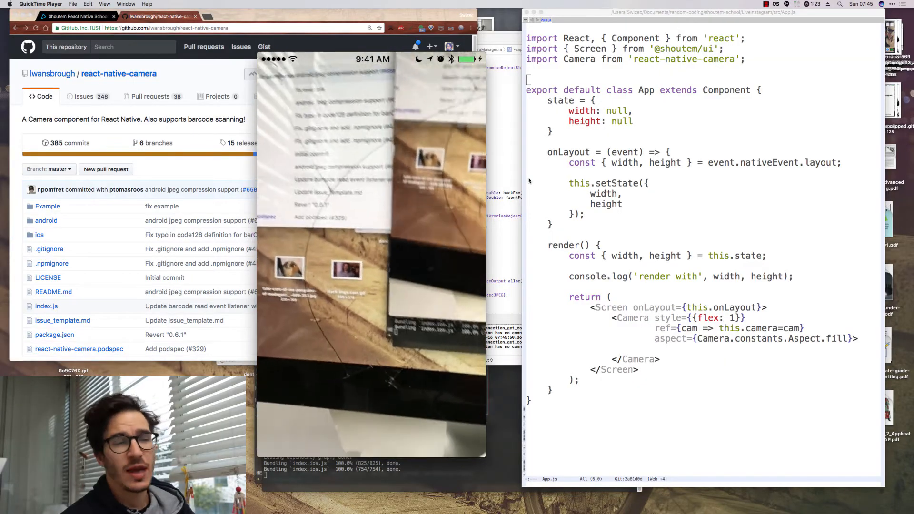
Change the filter's contrast in App.js from 1 to 1.5
click(52, 73)
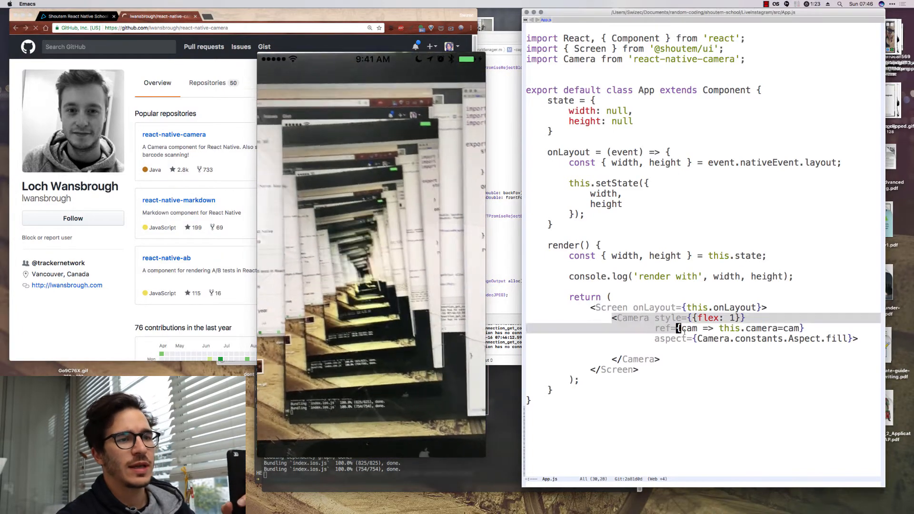
click(174, 134)
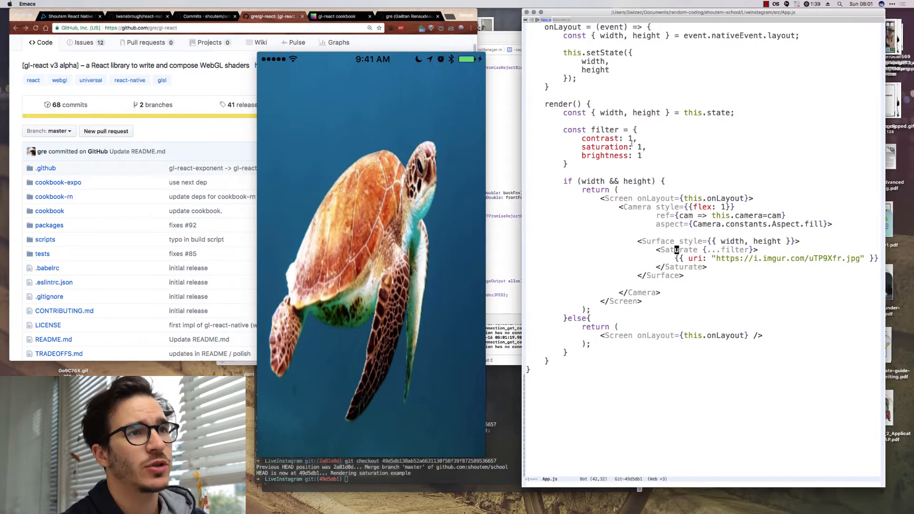
text(.5)
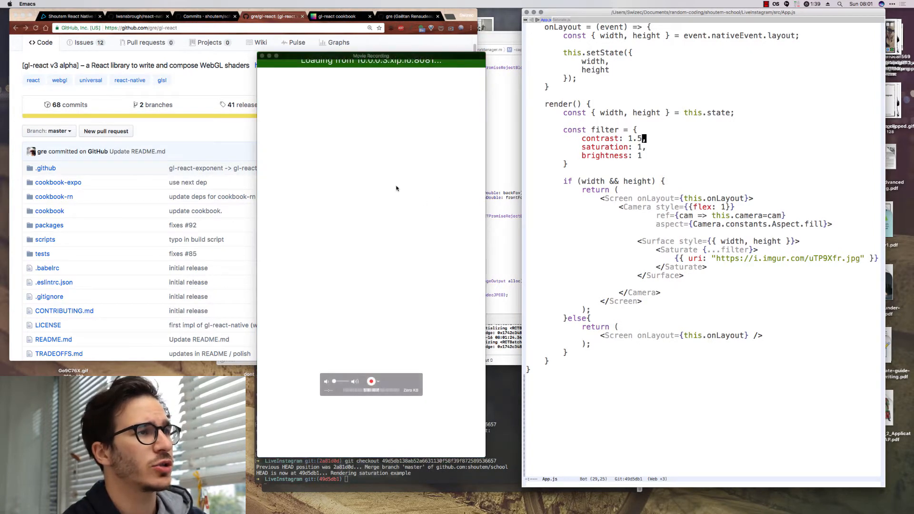
mouse_move(390, 202)
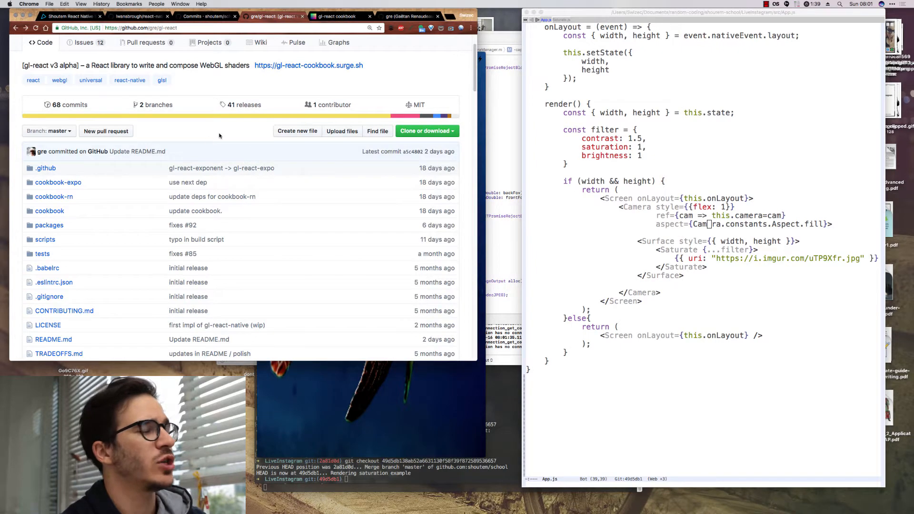
Scroll the gl-react GitHub page to reach the Contrast/Saturation/Brightness cookbook example
scroll(up, 3)
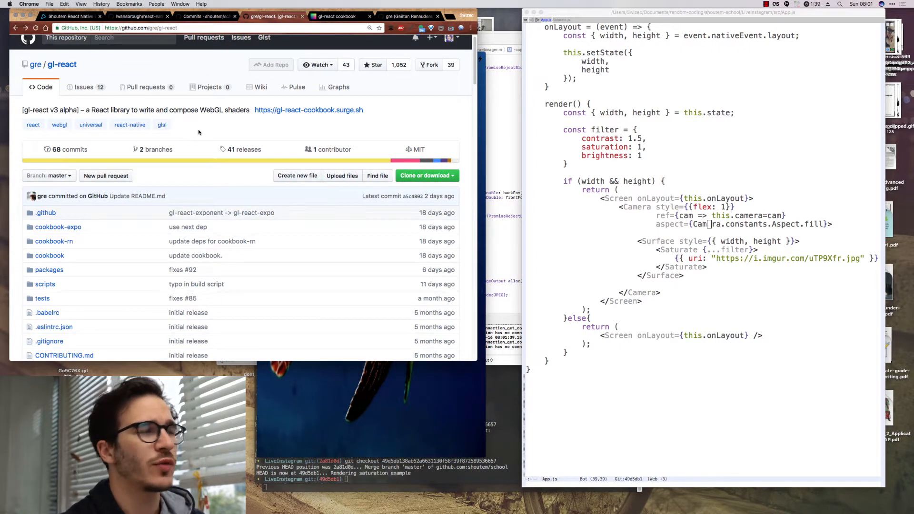
scroll(down, 3)
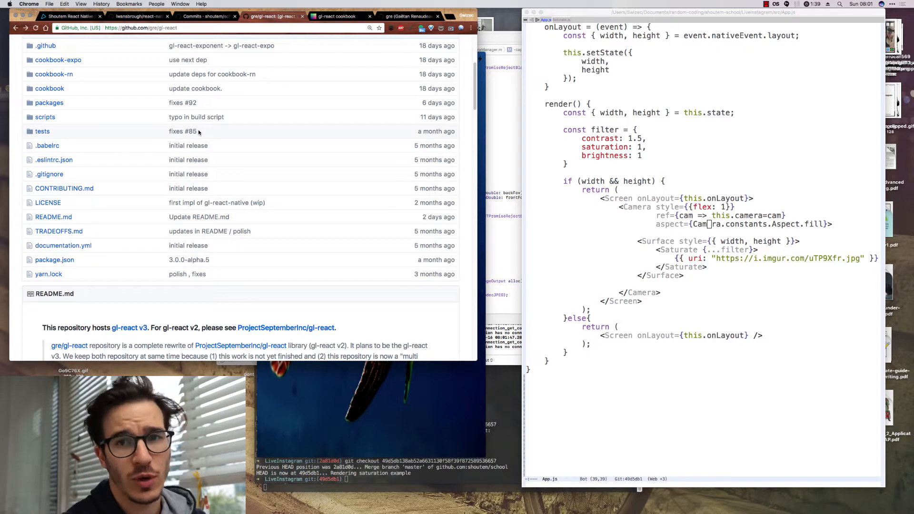
click(337, 16)
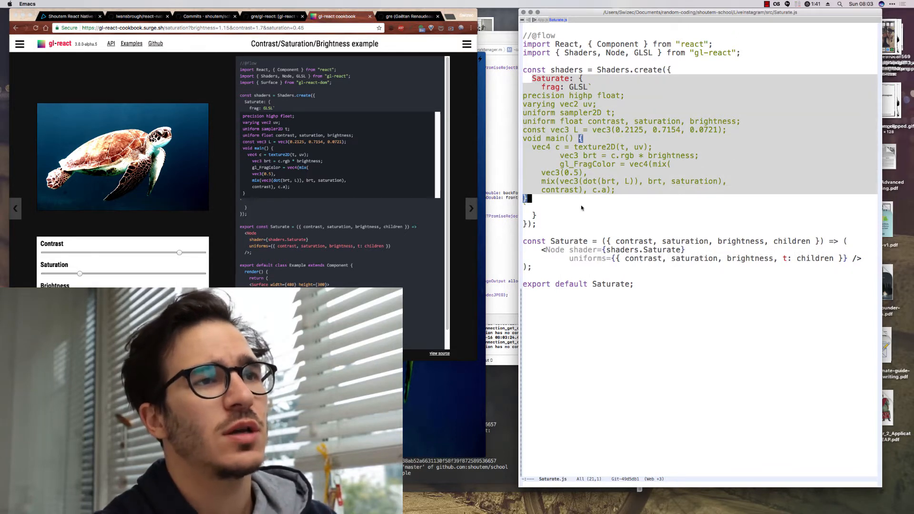
Deselect the pasted shader code in Saturate.js and switch to the App.js buffer
key(down)
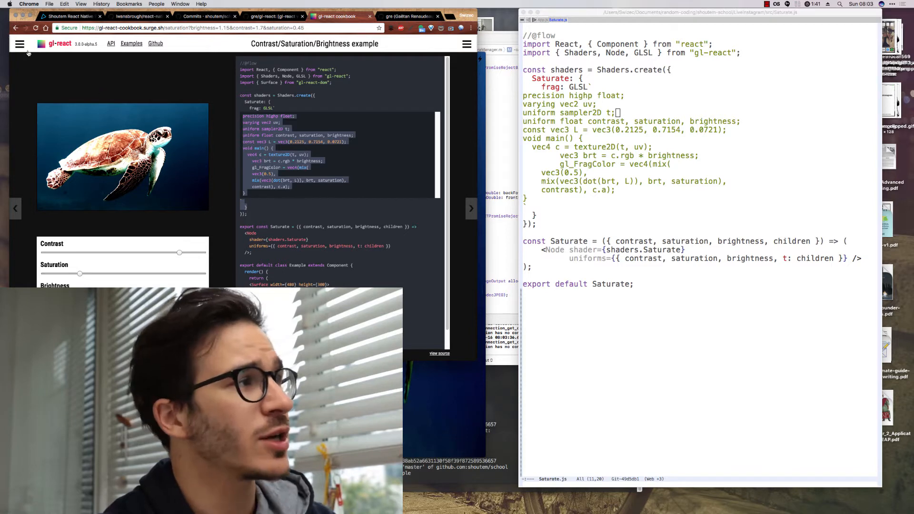
click(19, 44)
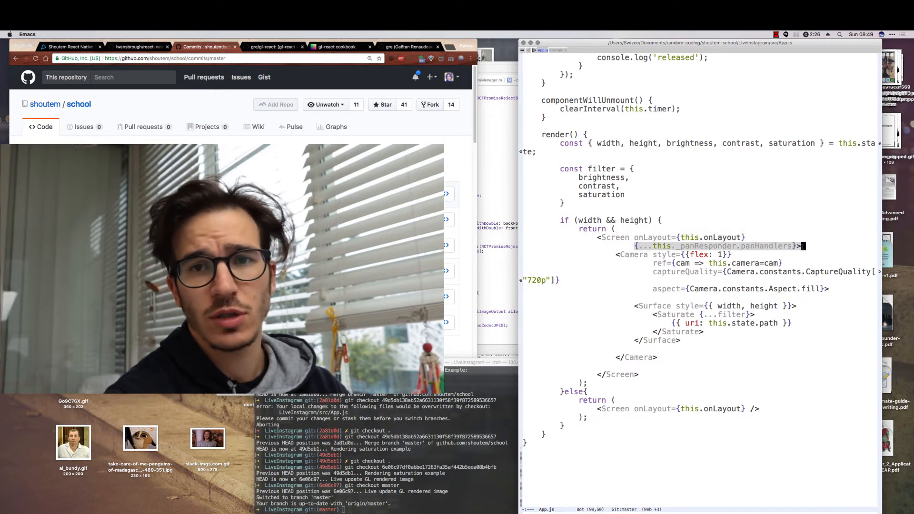
Scroll up App.js to the componentWillMount PanResponder.create block
scroll(up, 3)
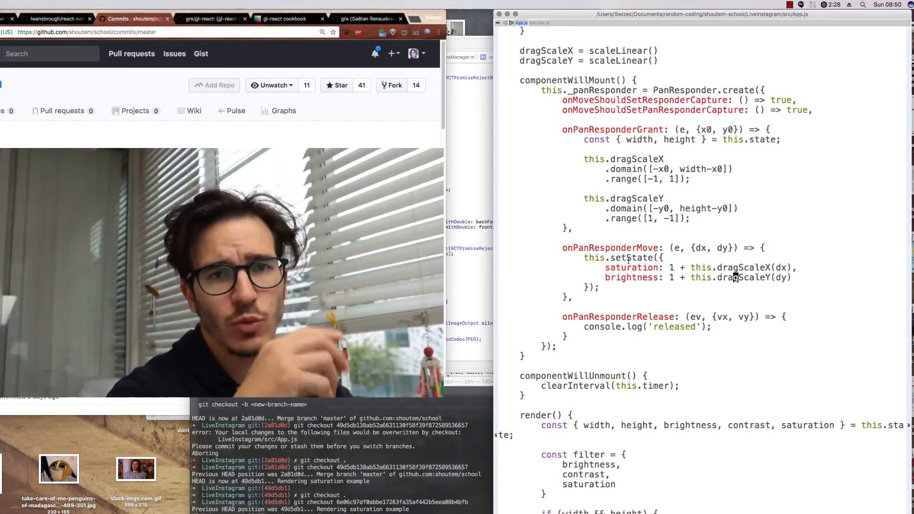
scroll(up, 3)
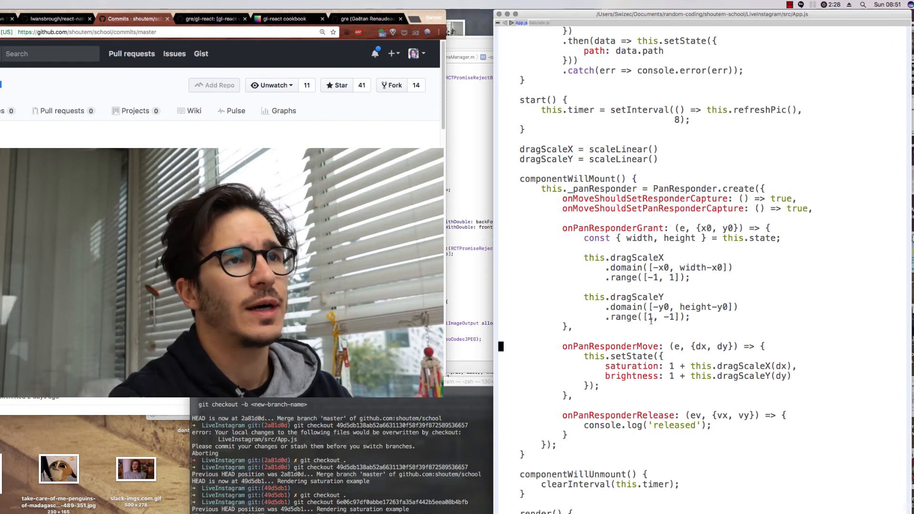
scroll(up, 3)
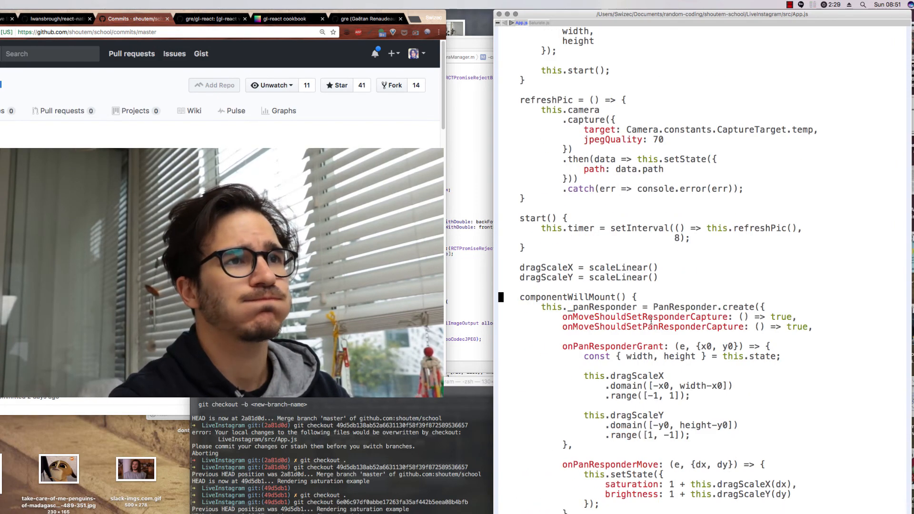